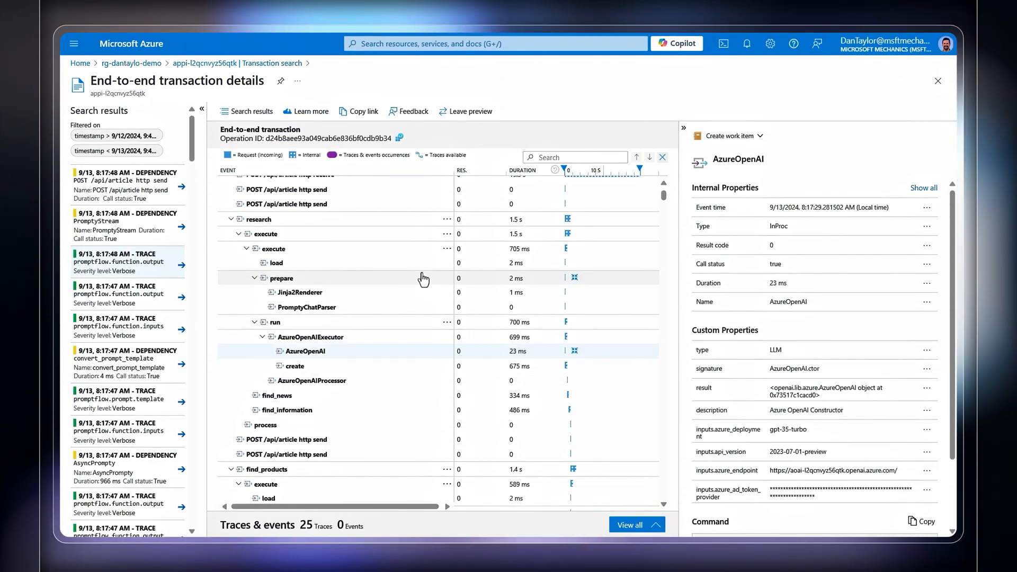
{"action": "scroll", "scroll_direction": "up", "scroll_amount": 3}
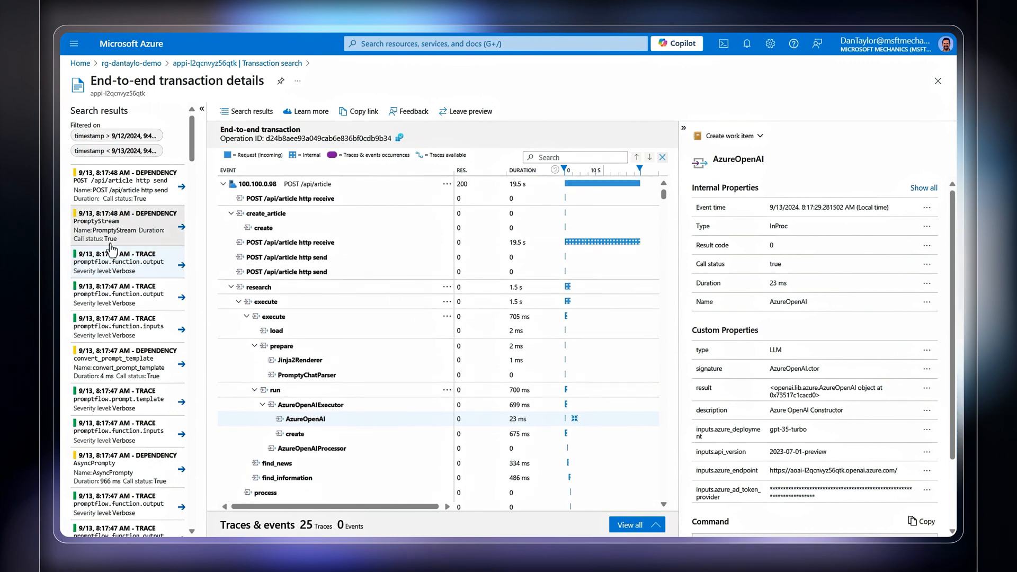
{"action": "scroll", "scroll_direction": "down", "scroll_amount": 3}
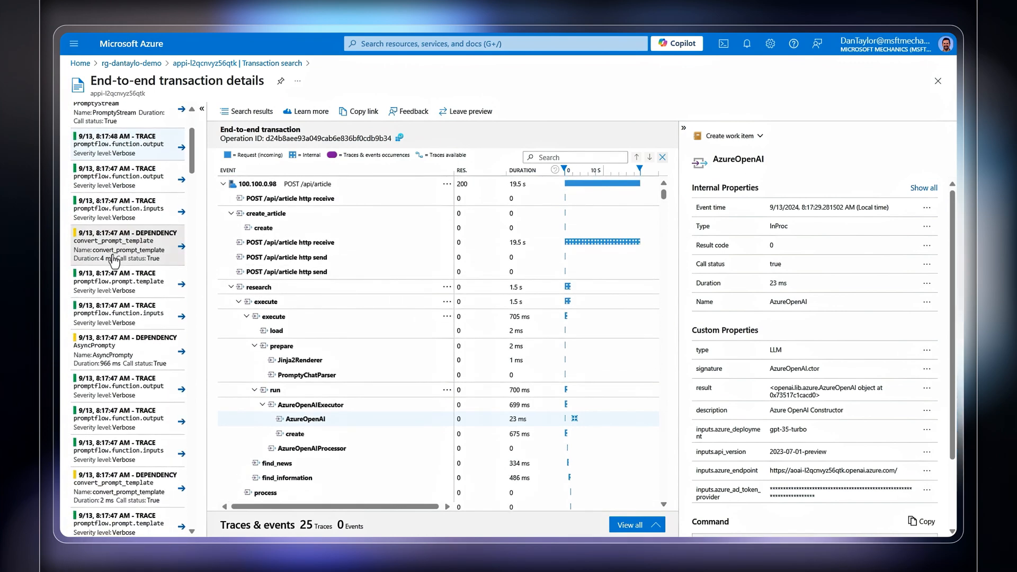